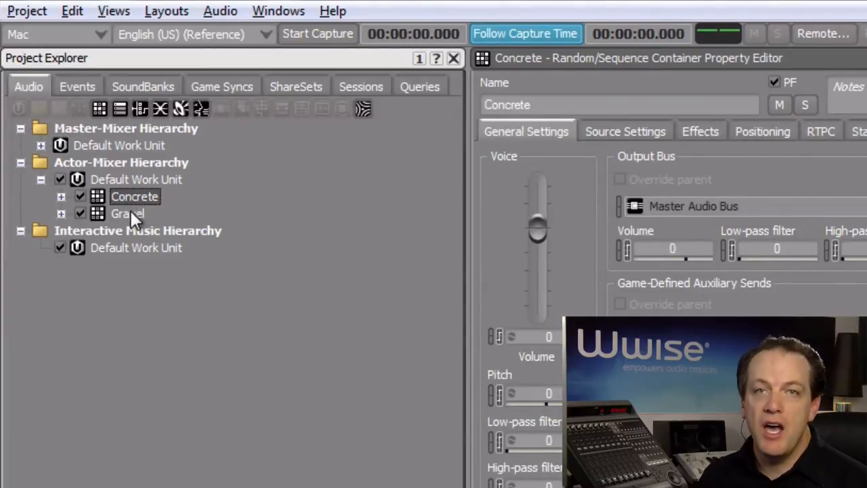
In Game Syncs, add a new switch group named Material under the Switches Default Work Unit.
{"action": "left_click", "coordinate": [128, 215]}
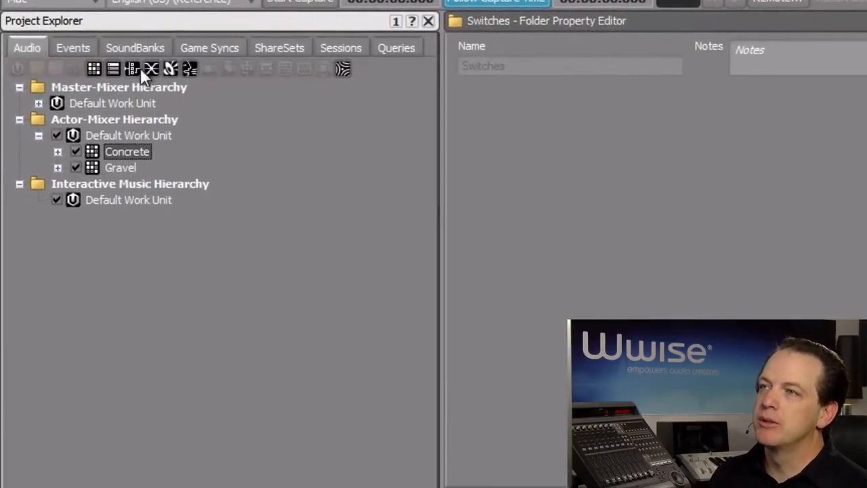
{"action": "left_click", "coordinate": [209, 47]}
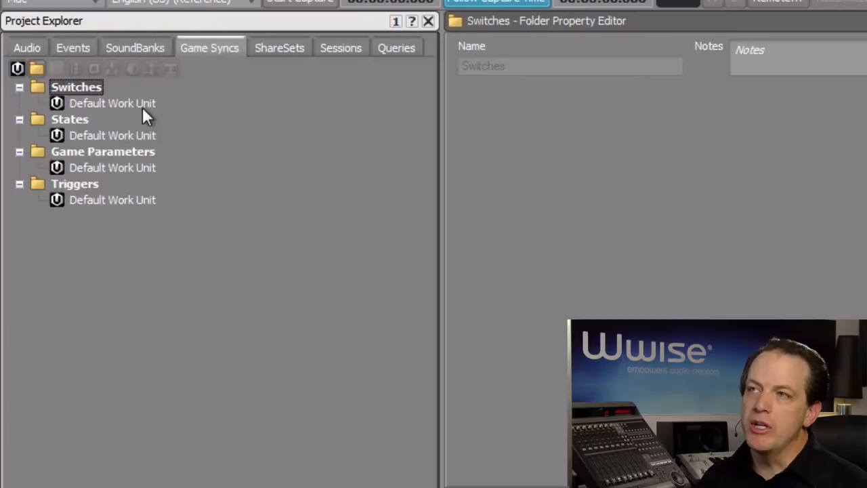
{"action": "left_click", "coordinate": [112, 103]}
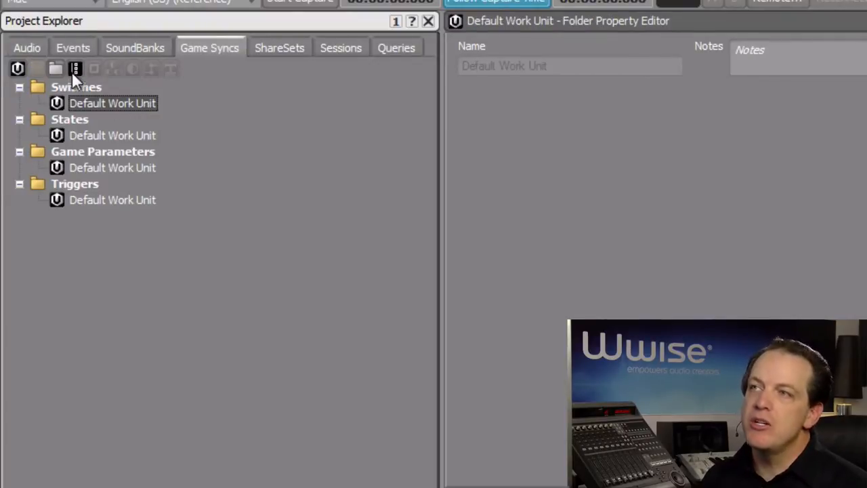
{"action": "left_click", "coordinate": [76, 68]}
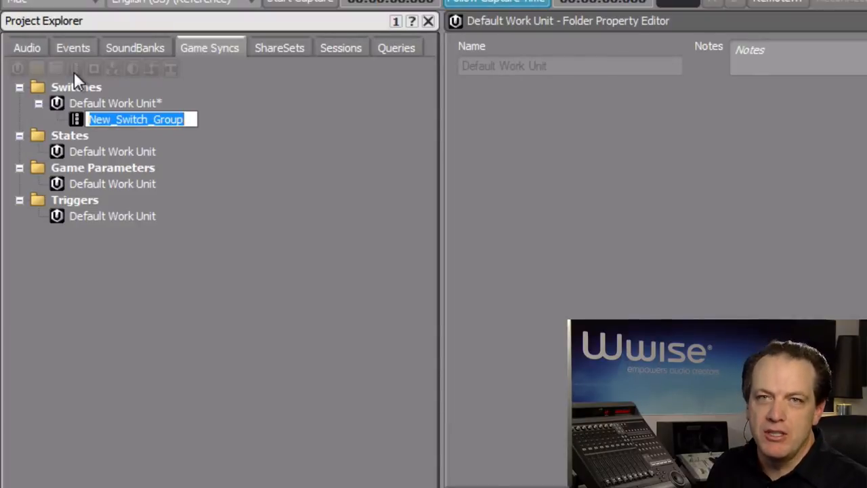
{"action": "type", "text": "Material"}
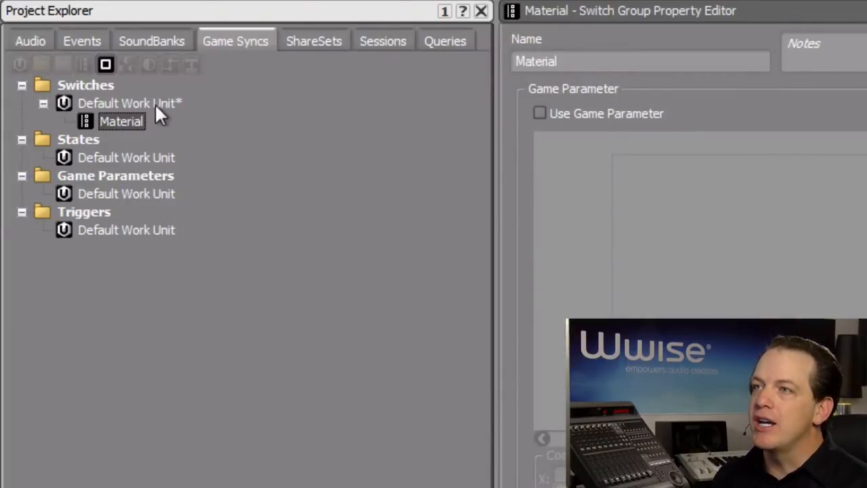
Add three switches to Material: Concrete, Dirt and Gravel.
{"action": "left_click", "coordinate": [106, 65]}
{"action": "type", "text": "Concrete"}
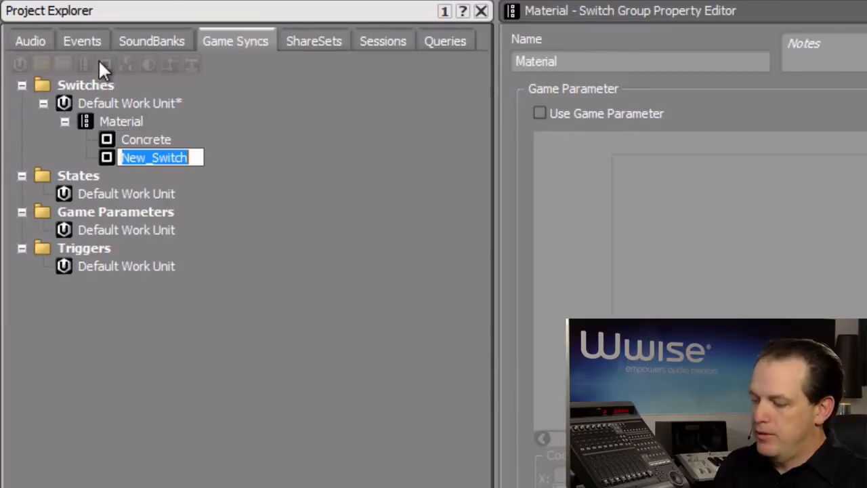
{"action": "type", "text": "Dirt"}
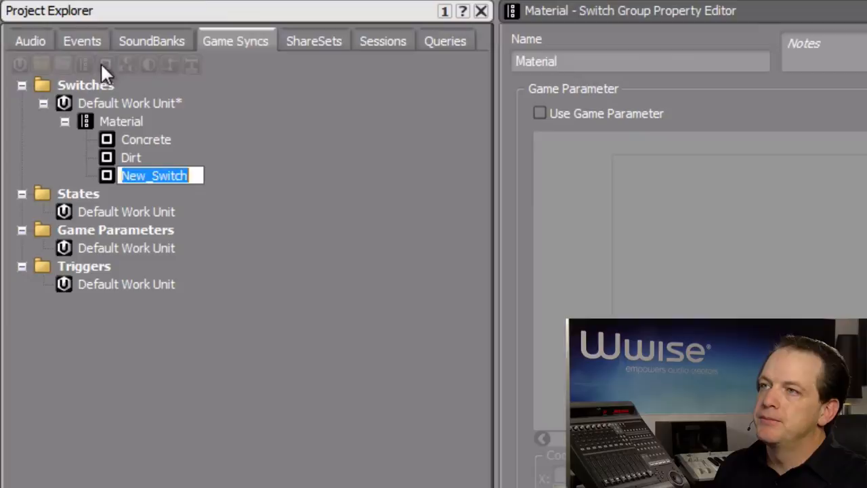
{"action": "type", "text": "Gravel"}
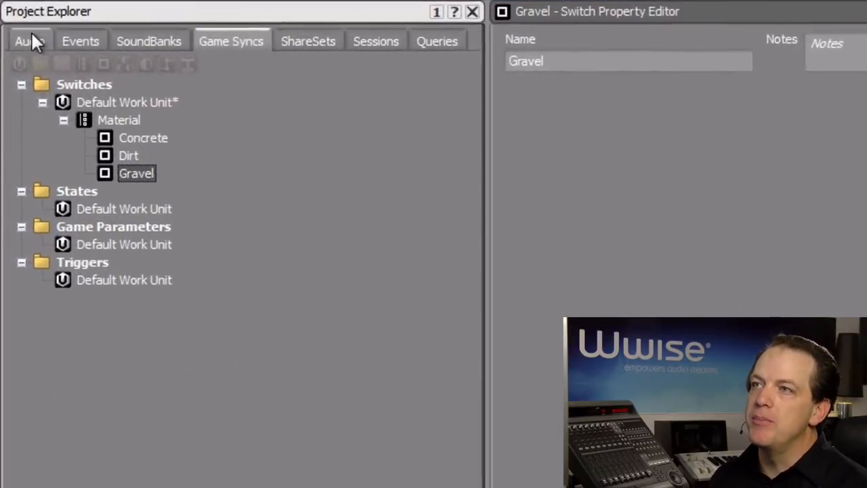
In the Actor-Mixer Hierarchy, wrap Concrete and Gravel in a new parent switch container, starting its name as Footsteps.
{"action": "left_click", "coordinate": [27, 41]}
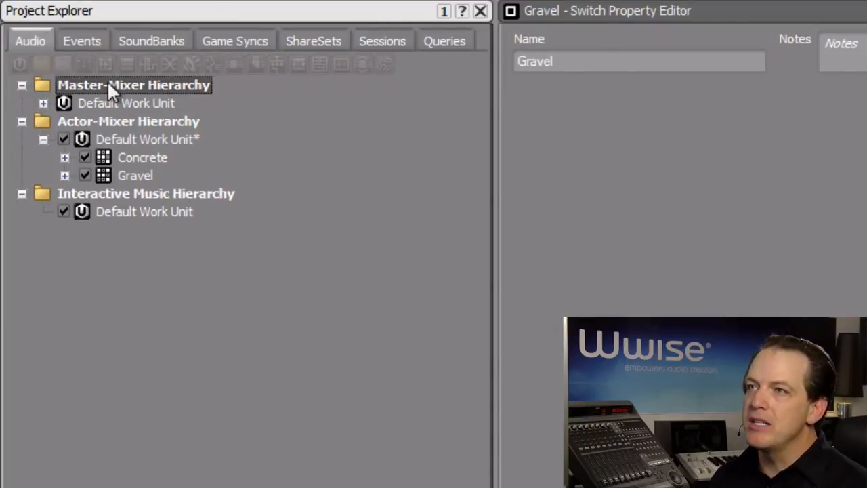
{"action": "left_click", "coordinate": [142, 157]}
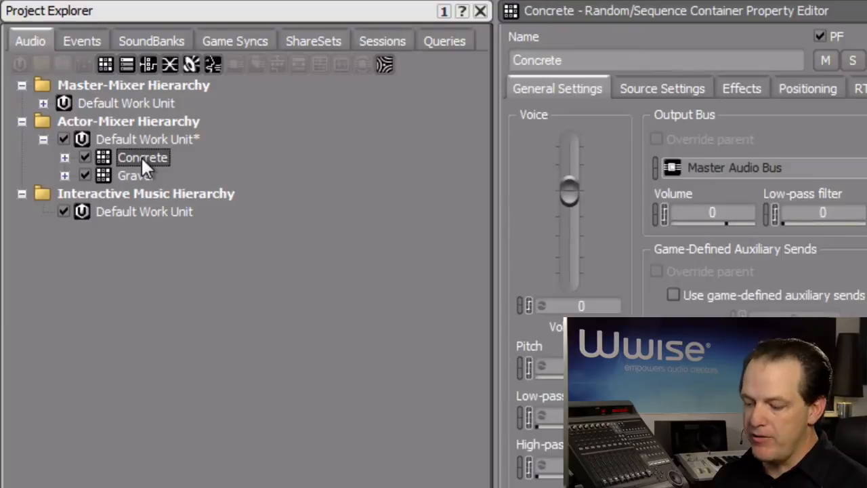
{"action": "left_click", "coordinate": [135, 175]}
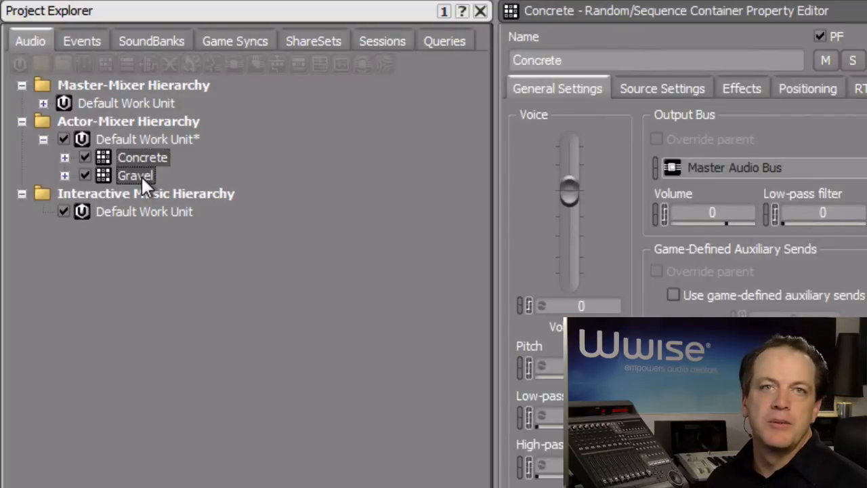
{"action": "left_click", "coordinate": [144, 157]}
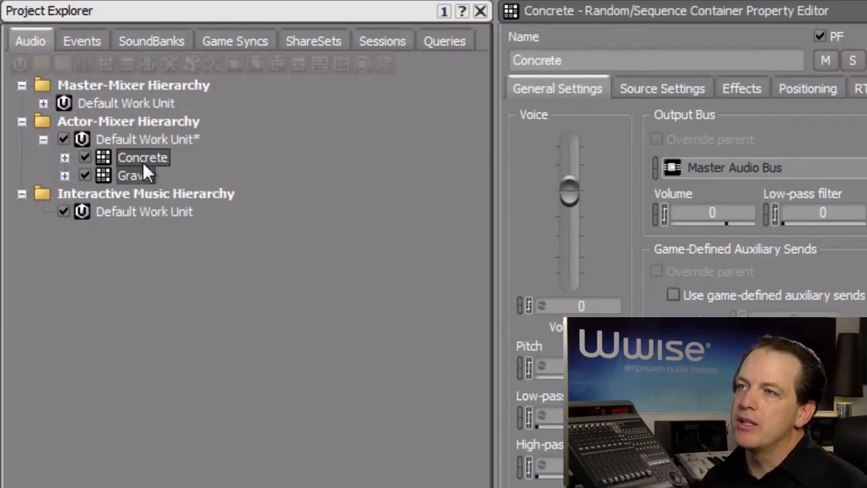
{"action": "right_click", "coordinate": [142, 157]}
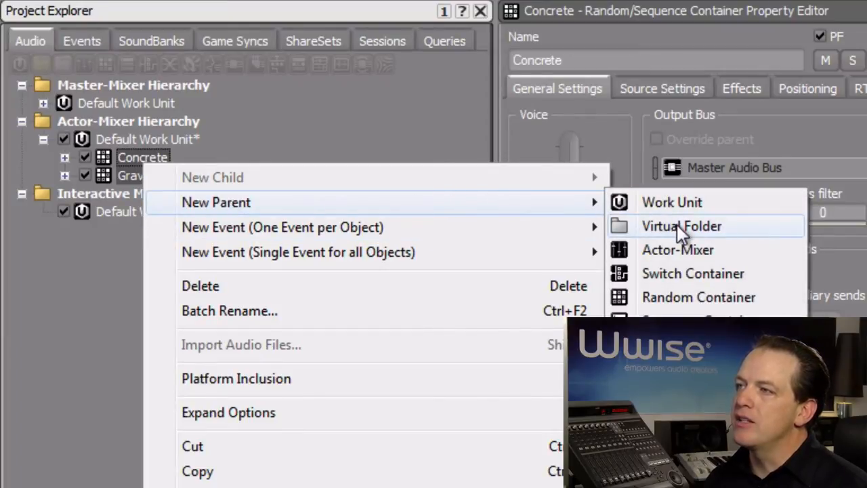
{"action": "left_click", "coordinate": [694, 274]}
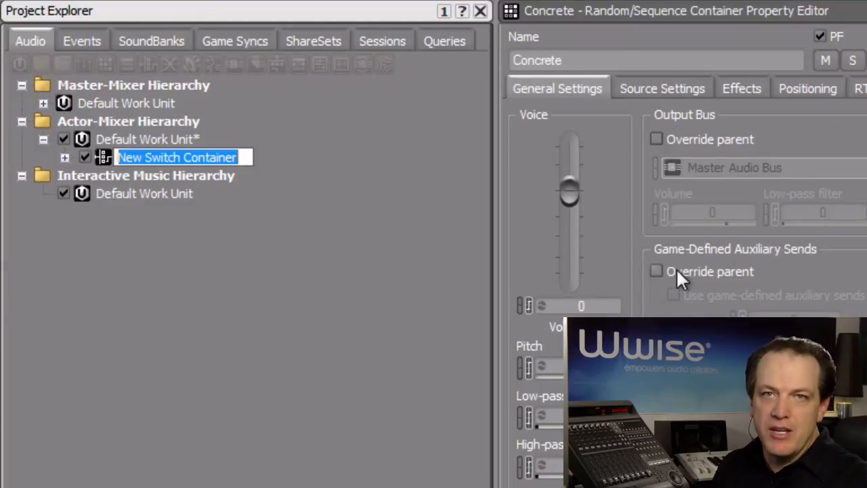
{"action": "type", "text": "Footsteps"}
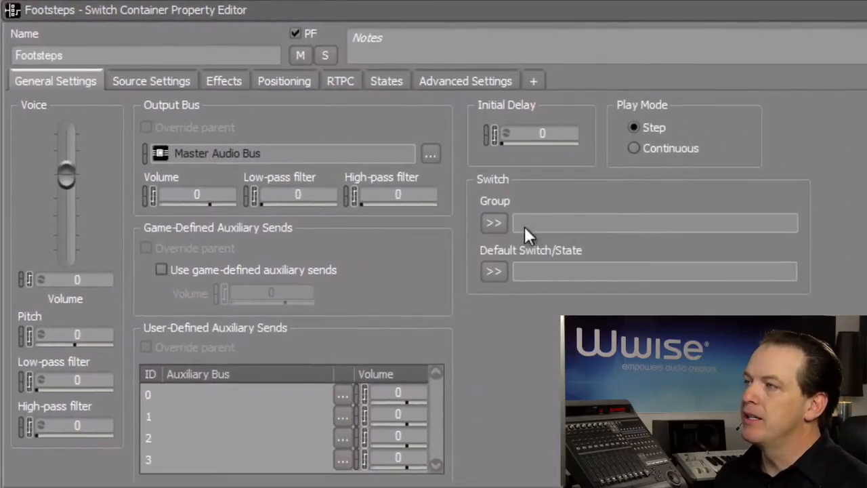
Assign Switch Groups > Material as the Footsteps container's switch group.
{"action": "left_click", "coordinate": [493, 222]}
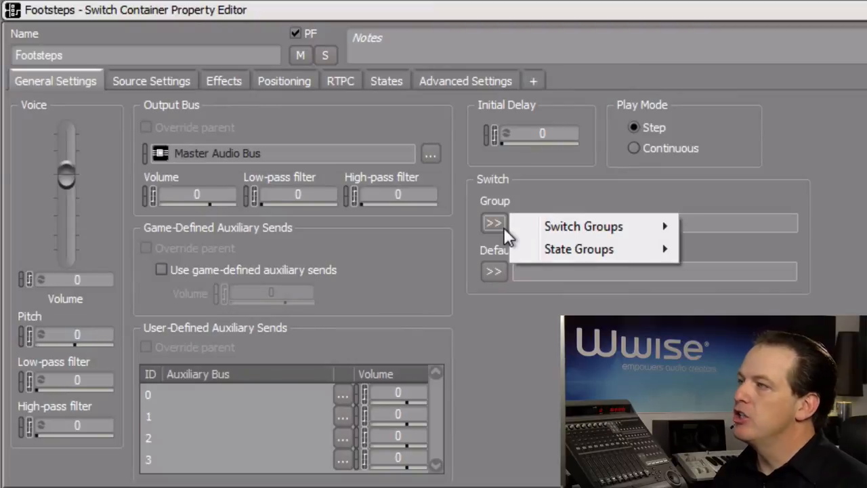
{"action": "mouse_move", "coordinate": [583, 225]}
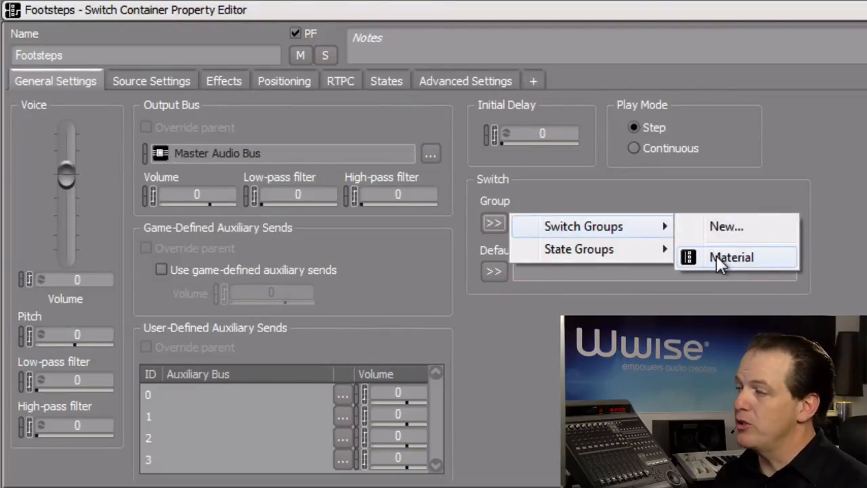
{"action": "left_click", "coordinate": [732, 257]}
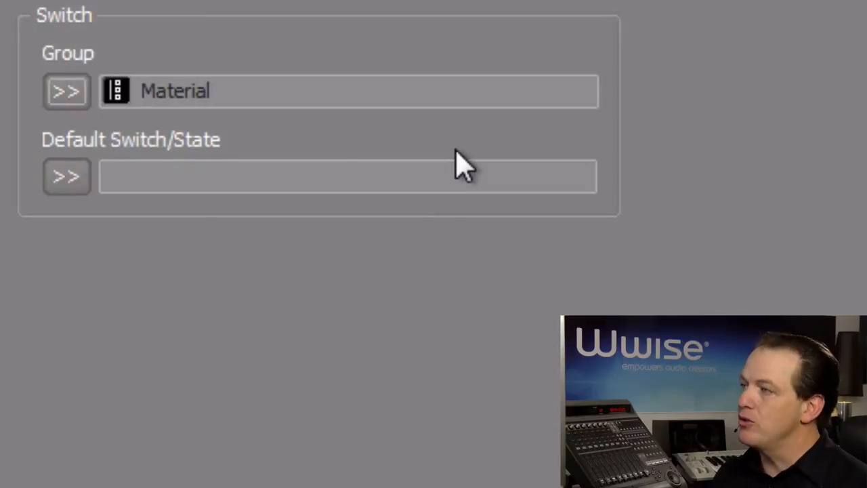
Set Concrete as the Footsteps container's default switch.
{"action": "left_click", "coordinate": [66, 176]}
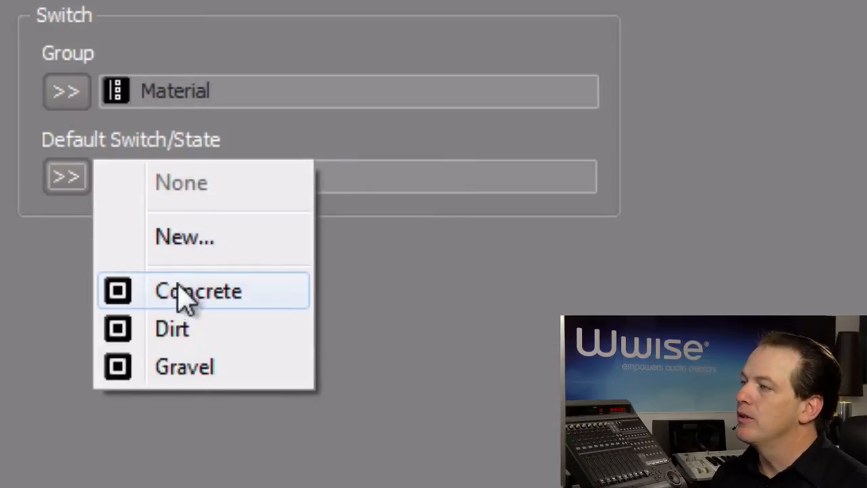
{"action": "left_click", "coordinate": [198, 290]}
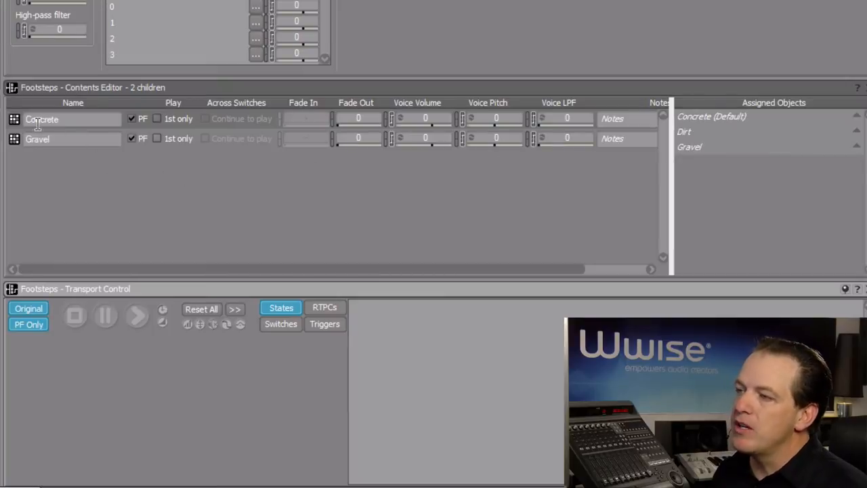
Drag the Concrete child onto the Concrete (Default) switch under Assigned Objects.
{"action": "left_click", "coordinate": [42, 120]}
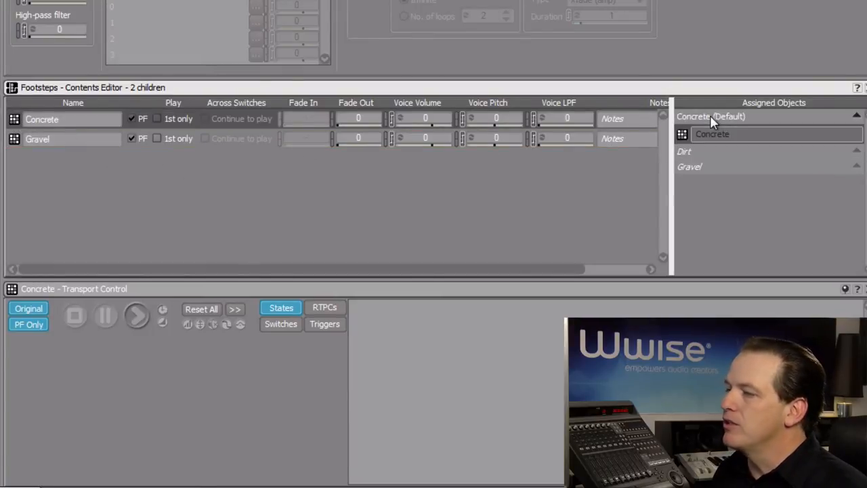
{"action": "left_click", "coordinate": [38, 138]}
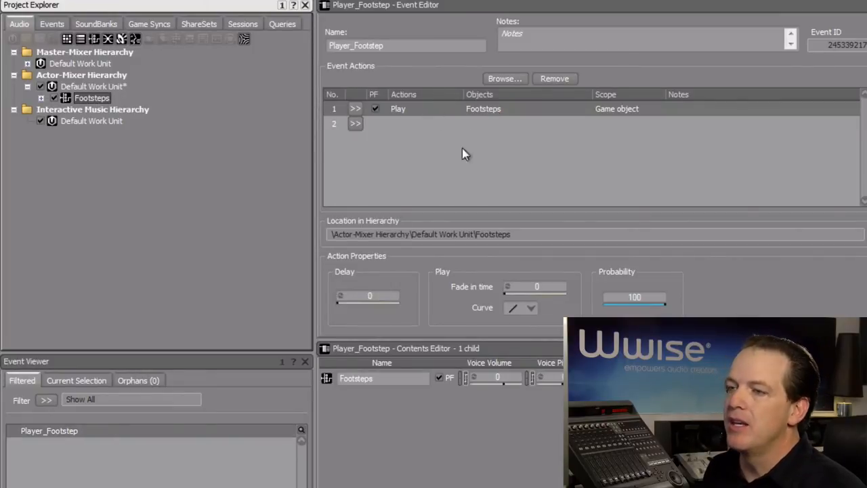
Create the Player_Footstep event with a Play action on Footsteps and play it in Transport Control.
{"action": "left_click", "coordinate": [49, 431]}
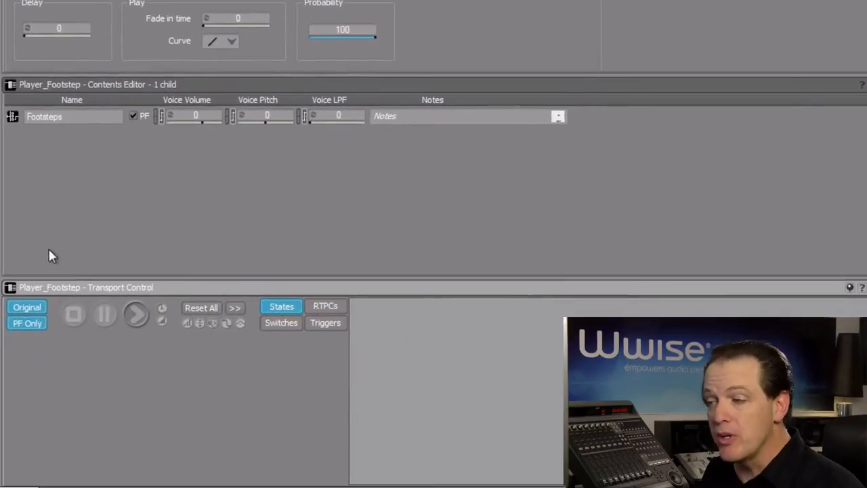
{"action": "left_click", "coordinate": [136, 315]}
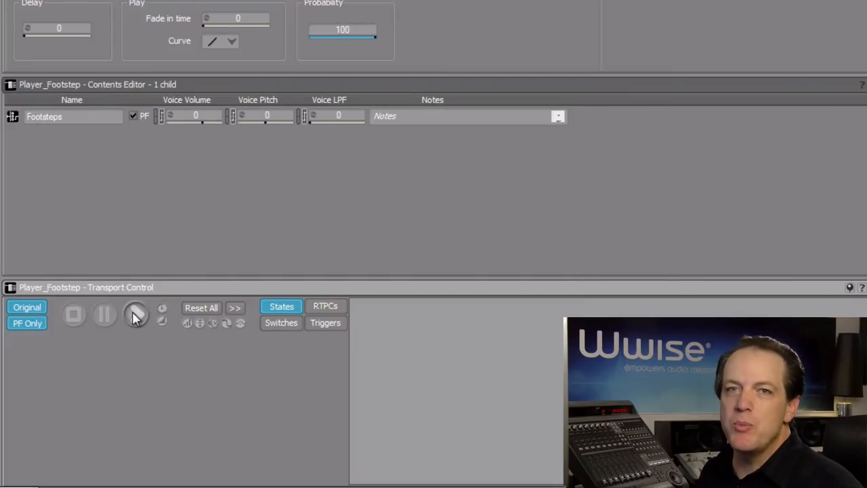
{"action": "left_click", "coordinate": [282, 323]}
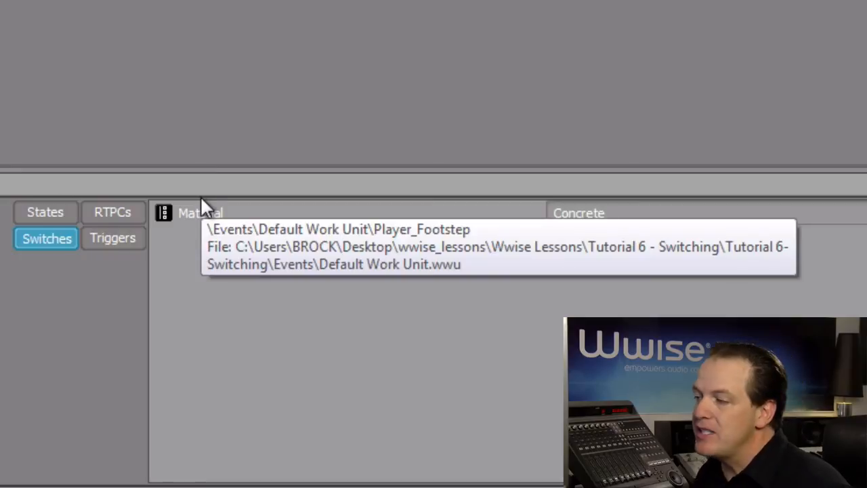
{"action": "mouse_move", "coordinate": [721, 283]}
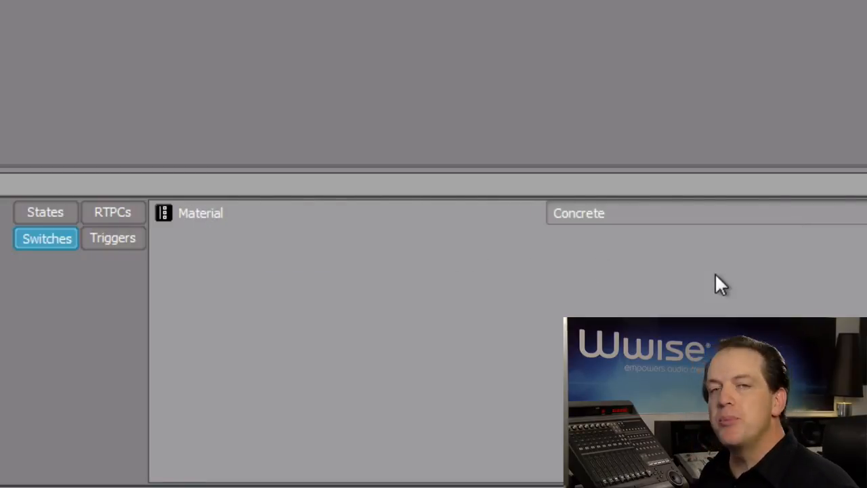
{"action": "mouse_move", "coordinate": [702, 296]}
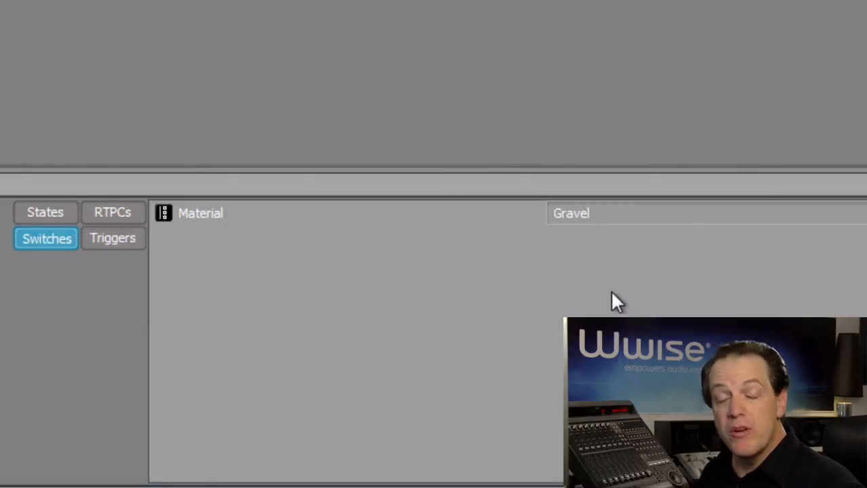
While playing, change the Material switch value from Gravel to Dirt.
{"action": "left_click", "coordinate": [704, 212]}
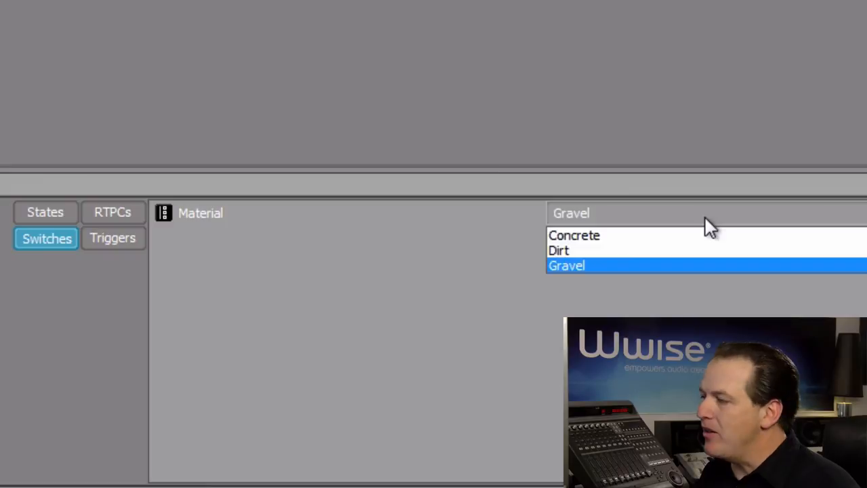
{"action": "left_click", "coordinate": [560, 250]}
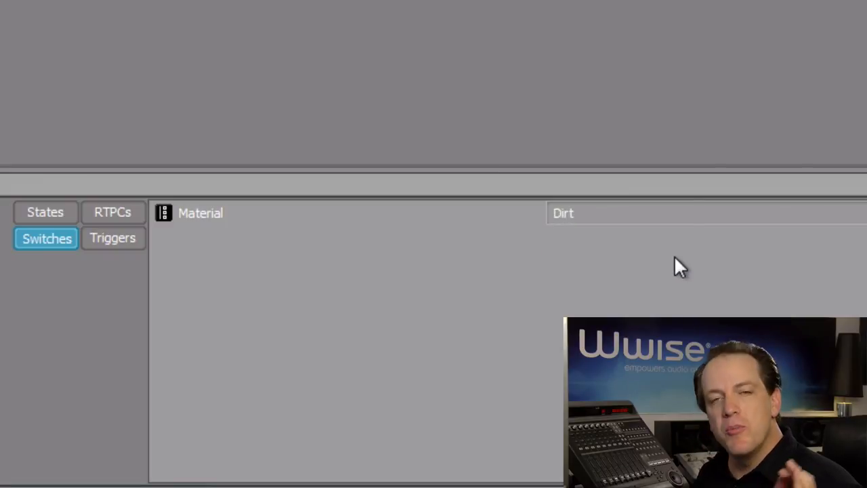